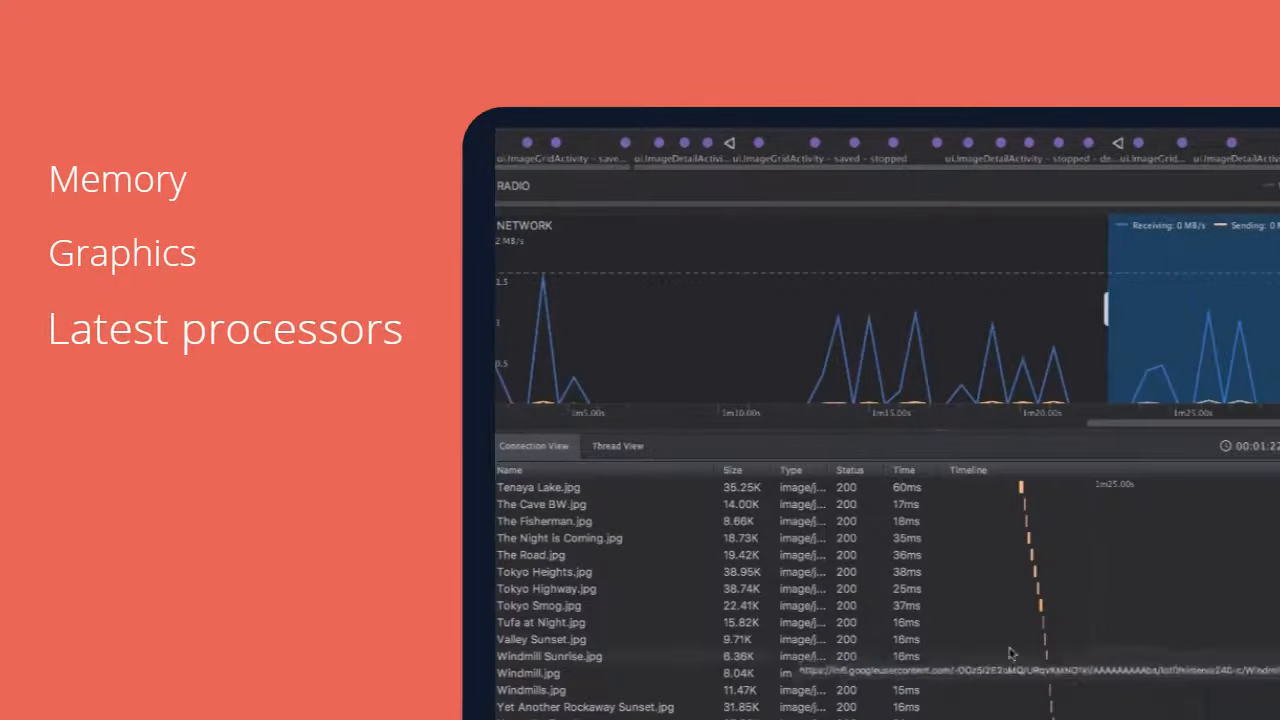
scroll("down", 3)
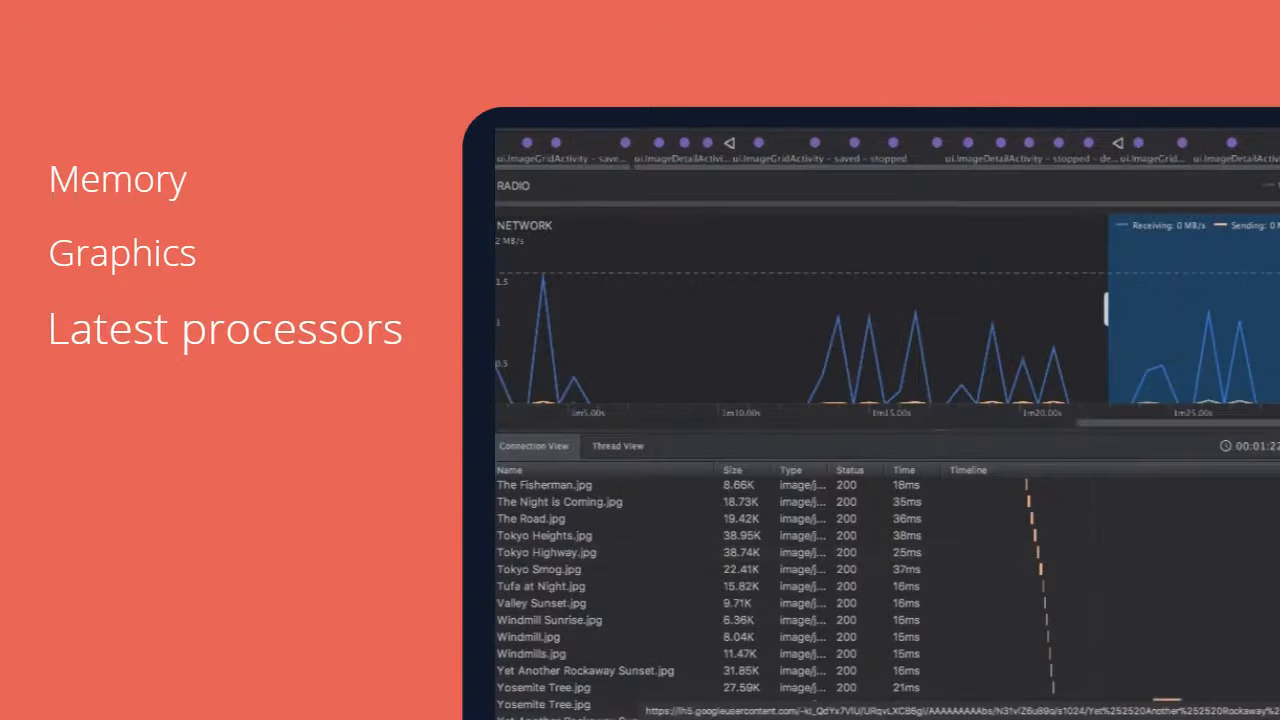